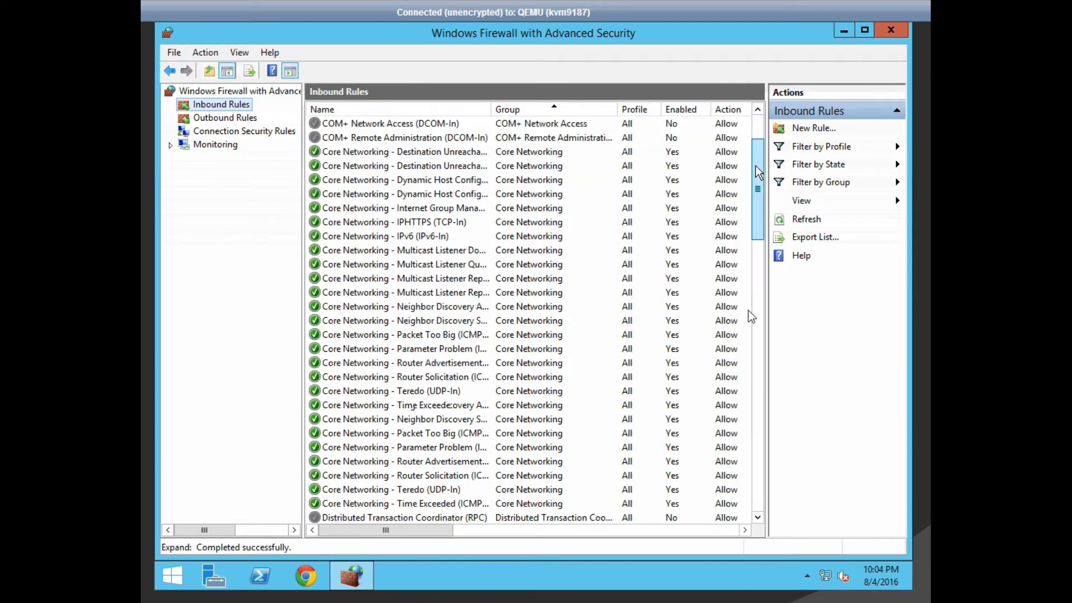
- Enter PhoenixBIOS Setup from the Boot Menu, review the Boot tab, then save and exit
scroll("down", 3)
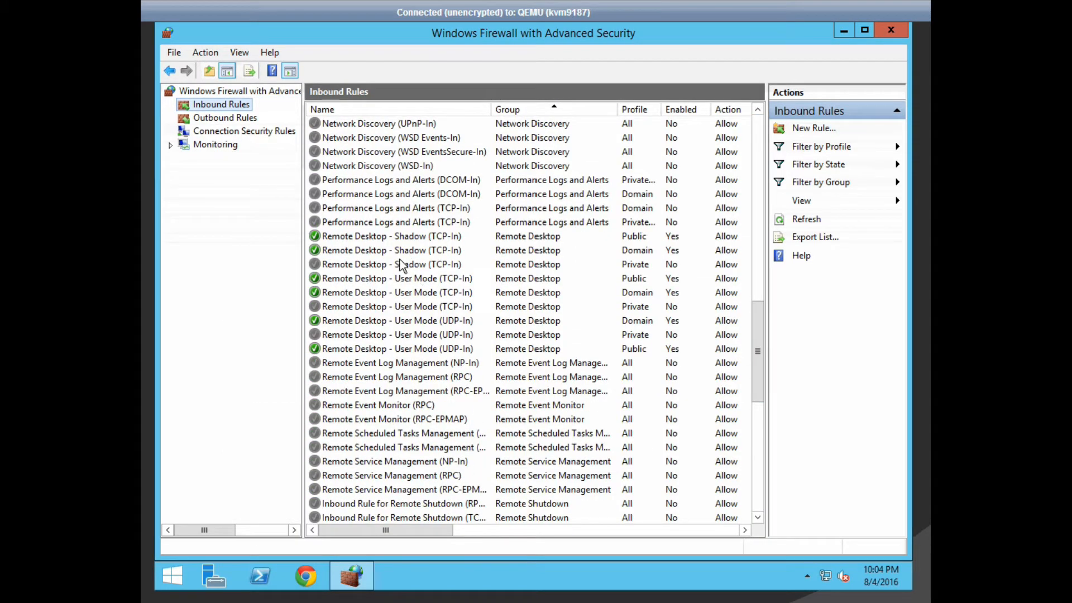
left_click(396, 306)
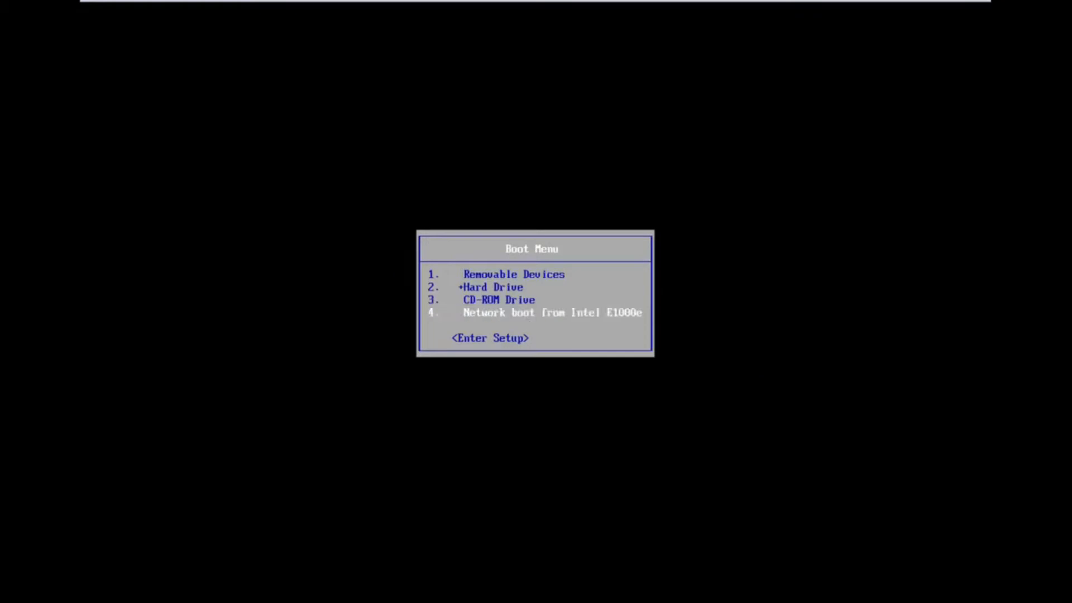
key("Down")
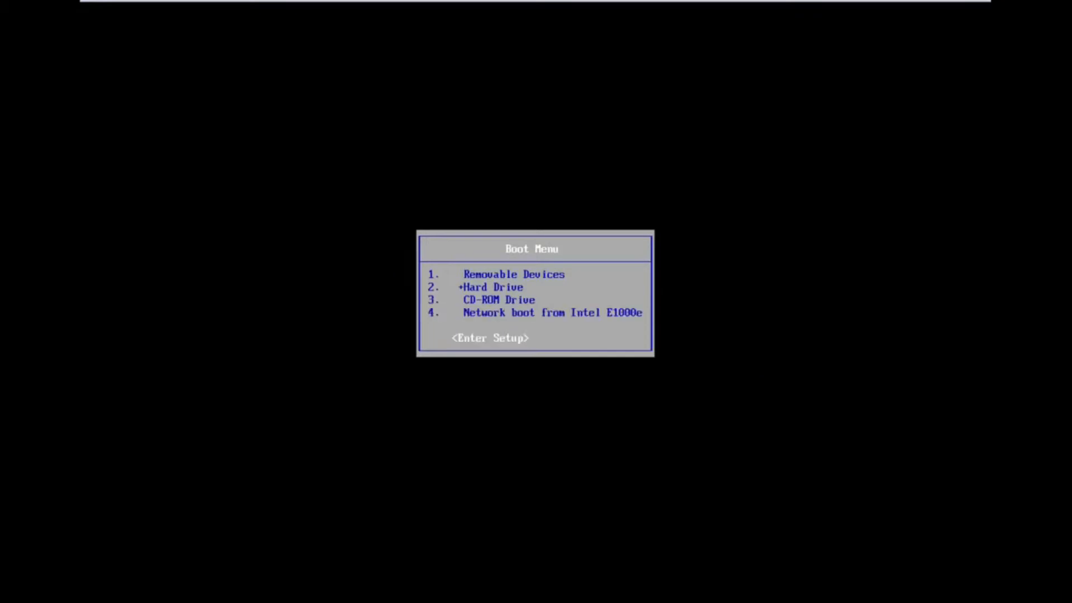
key("enter")
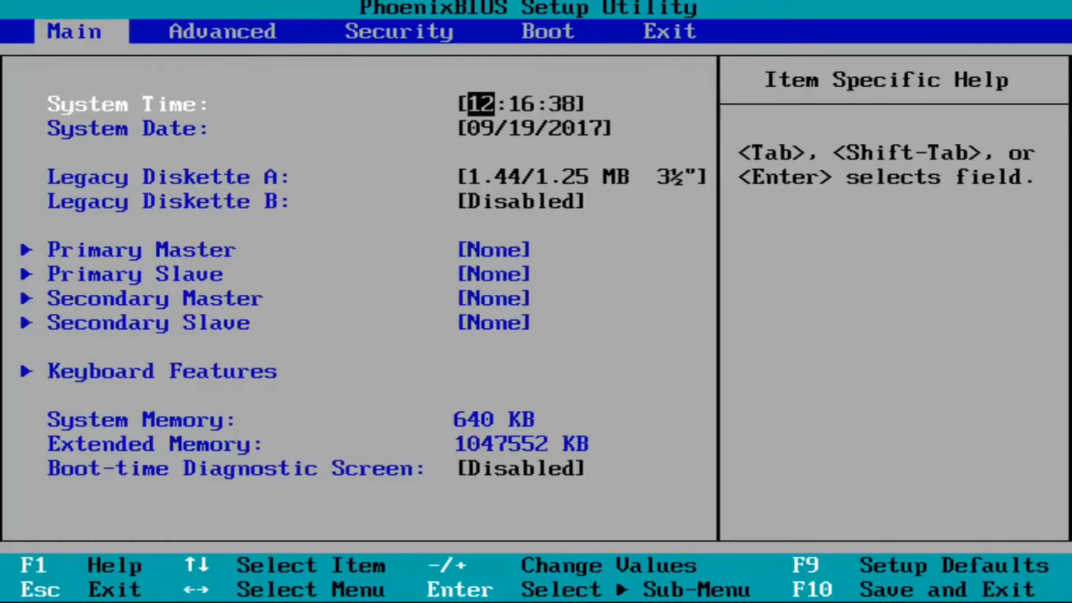
left_click(547, 30)
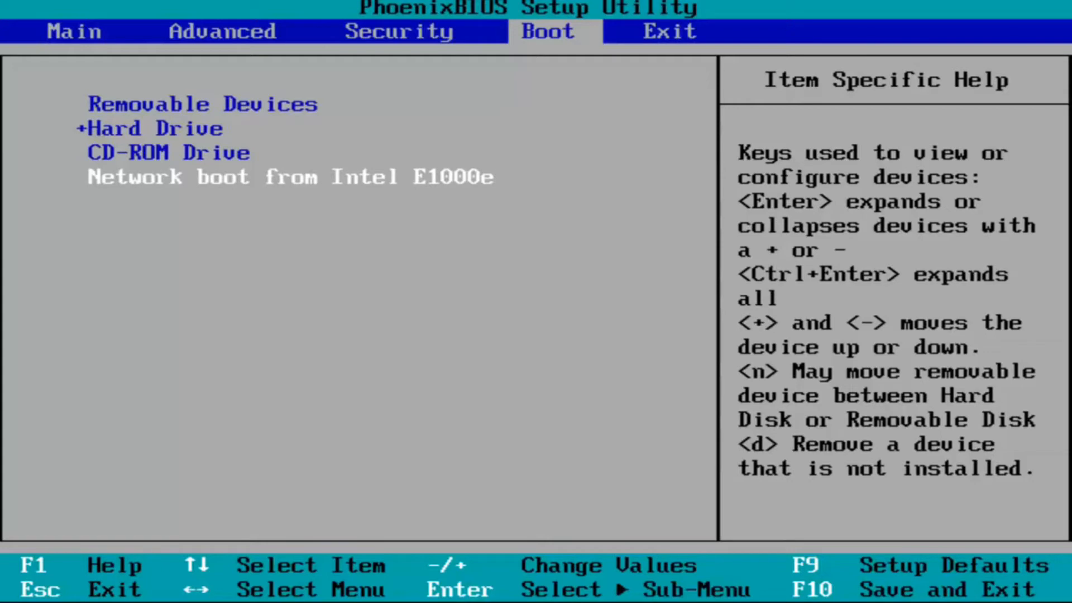
key("F10")
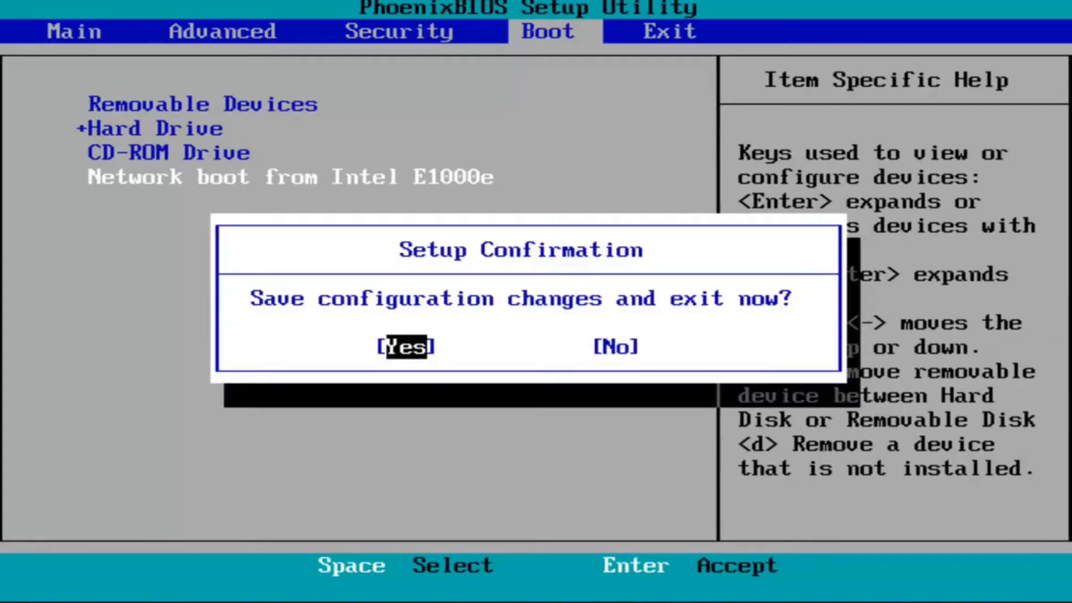
key("enter")
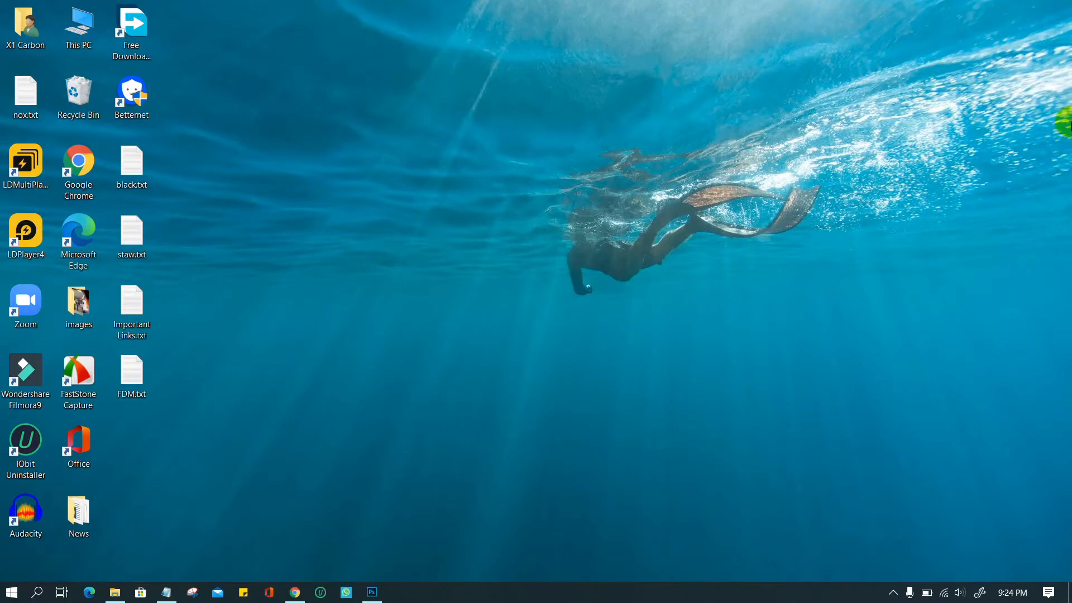
- Launch NoxPlayer to show it stalling while loading, then search Start for 'con'
left_click(11, 592)
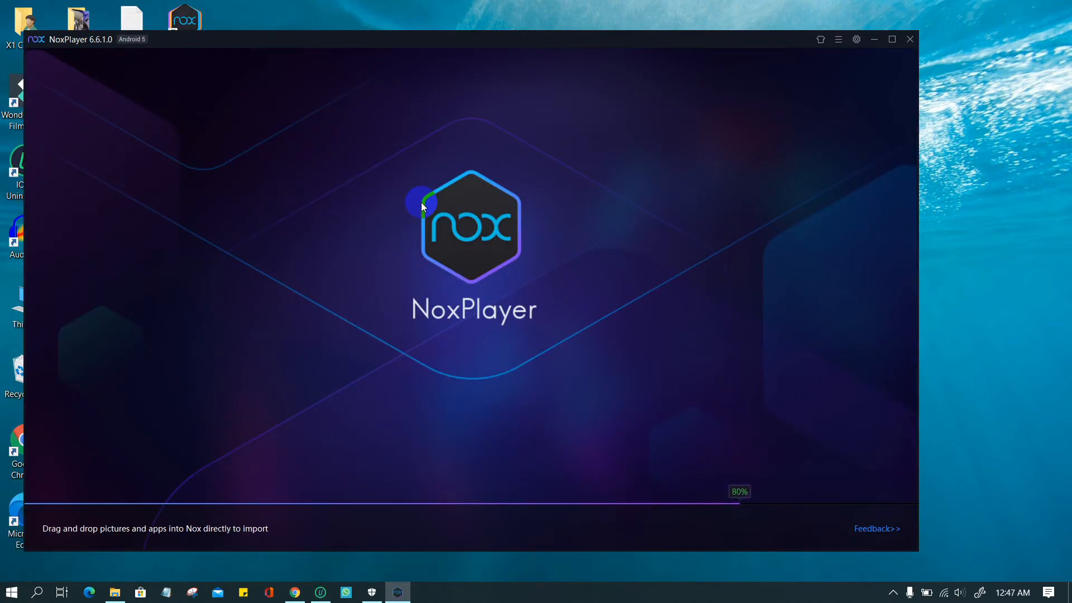
type("con")
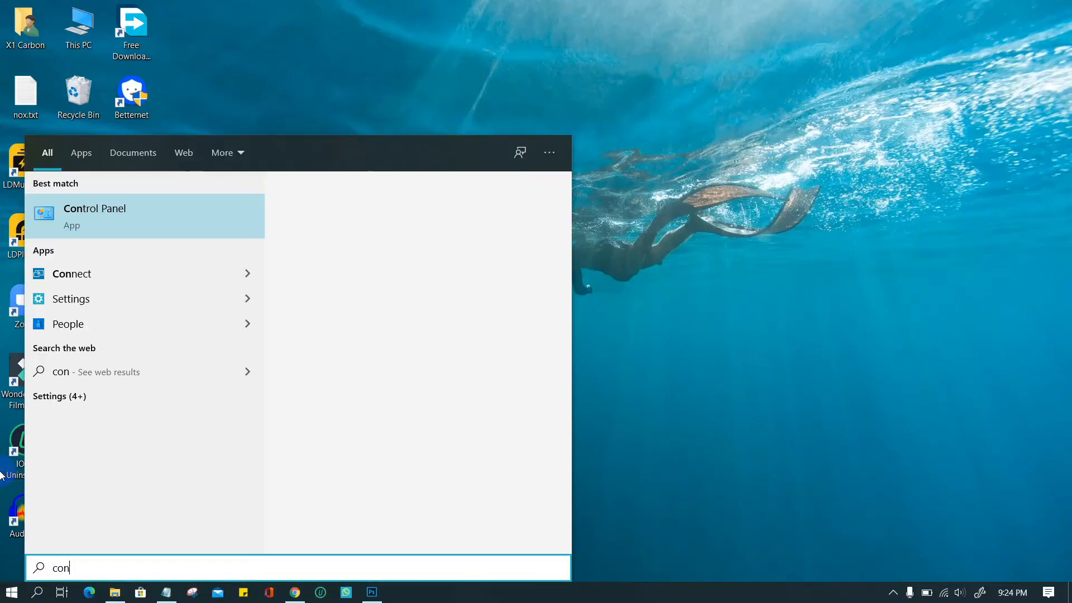
- Go through Control Panel > Programs and Features to Windows features and apply with Hyper-V unchecked
left_click(95, 215)
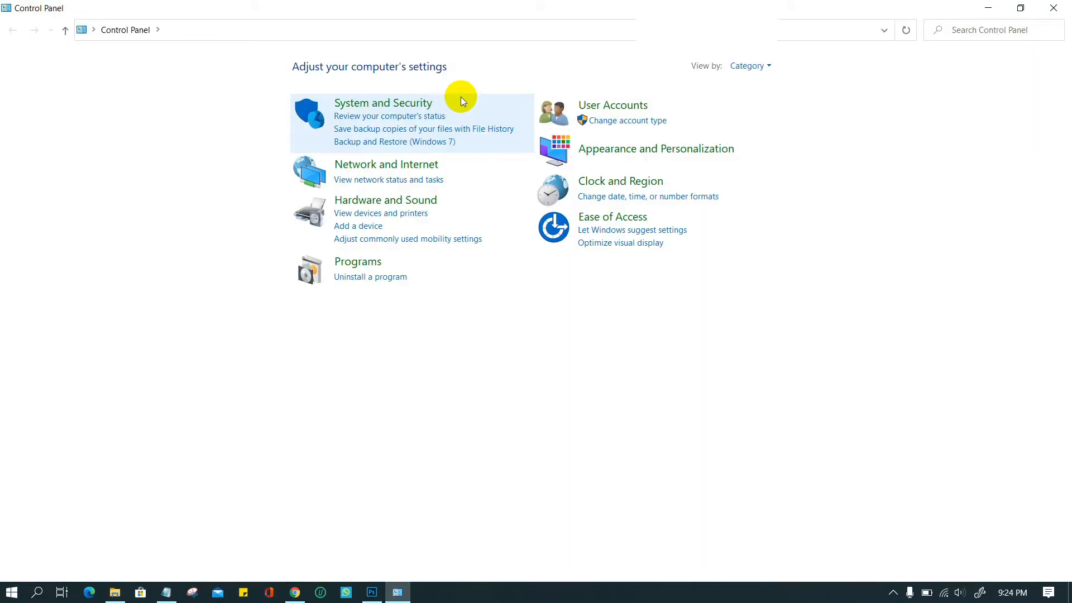
left_click(357, 262)
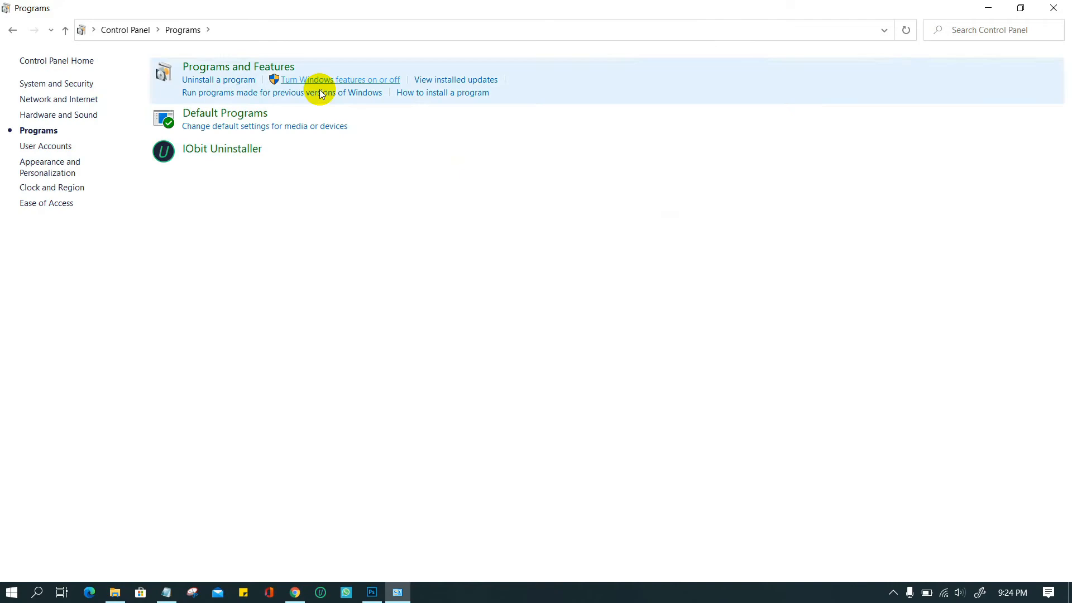
left_click(218, 79)
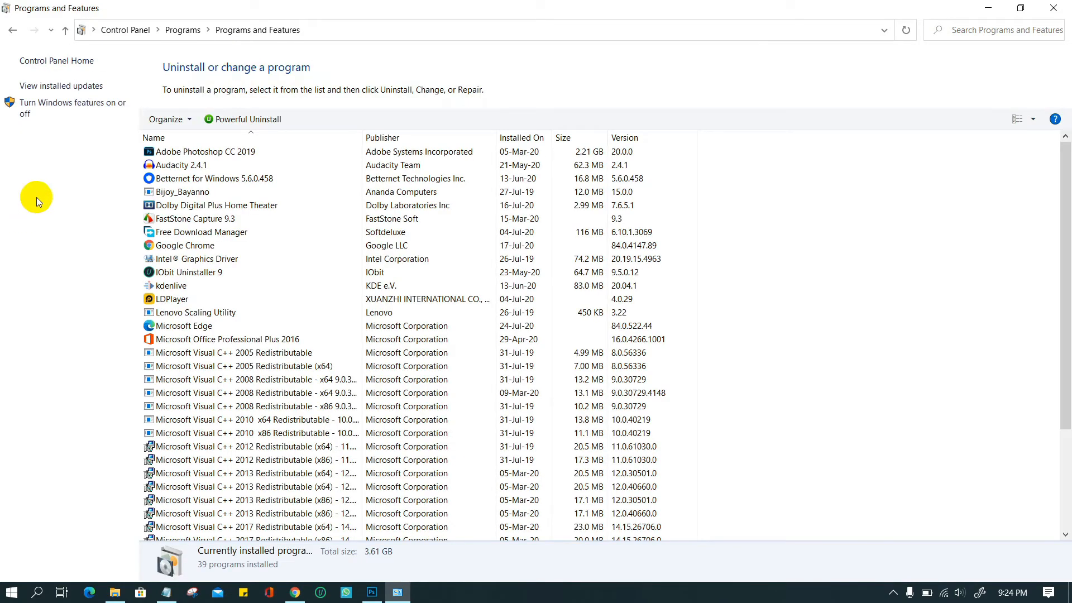
left_click(65, 108)
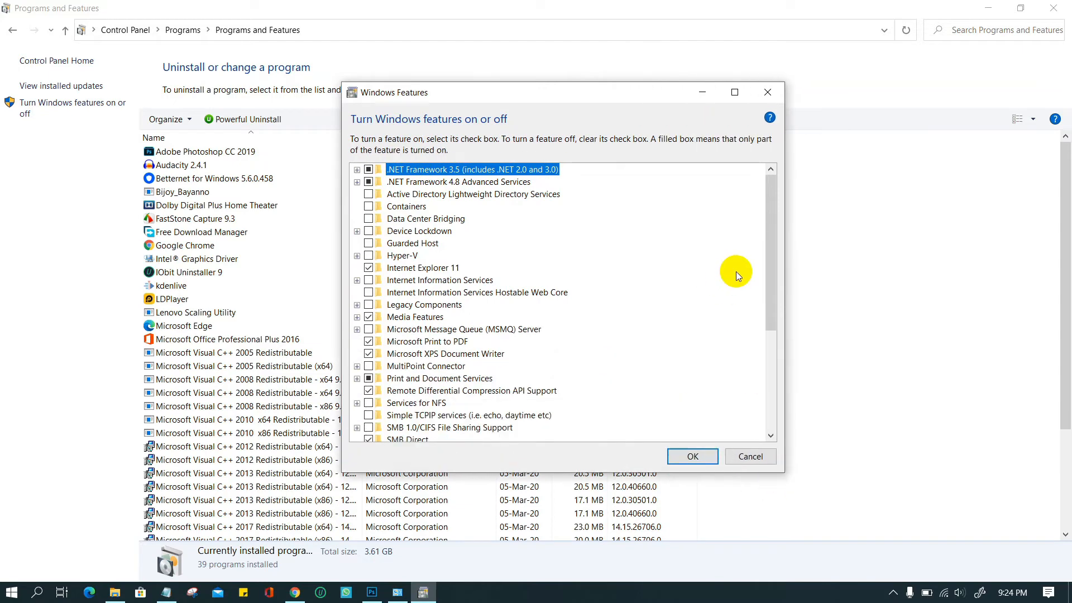
left_click(402, 255)
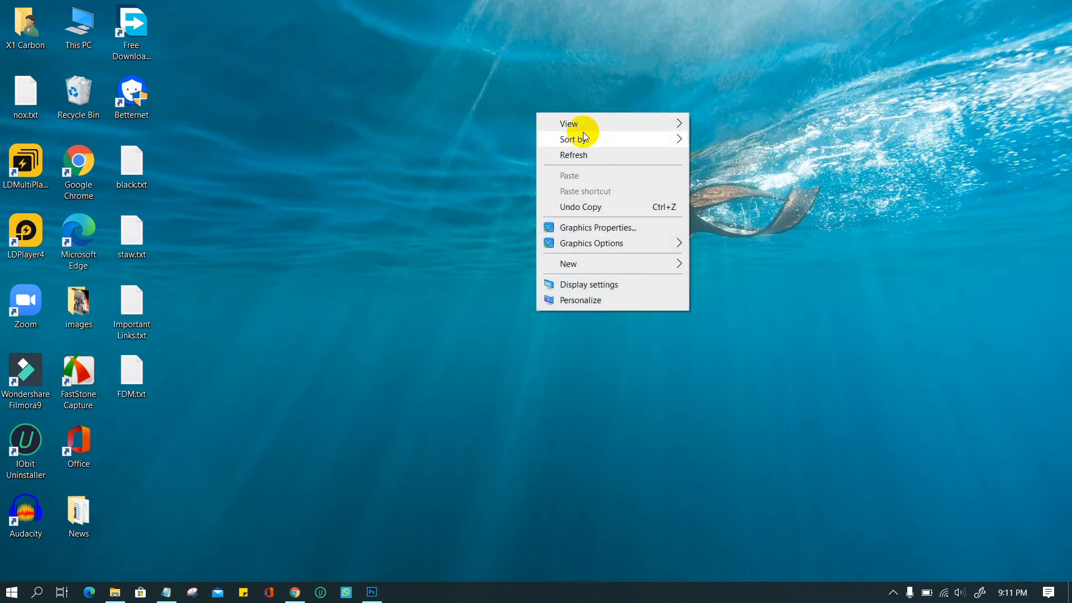
- Open Intel Graphics Options and Support, then Information Center to confirm OpenGL version 4.4
left_click(595, 227)
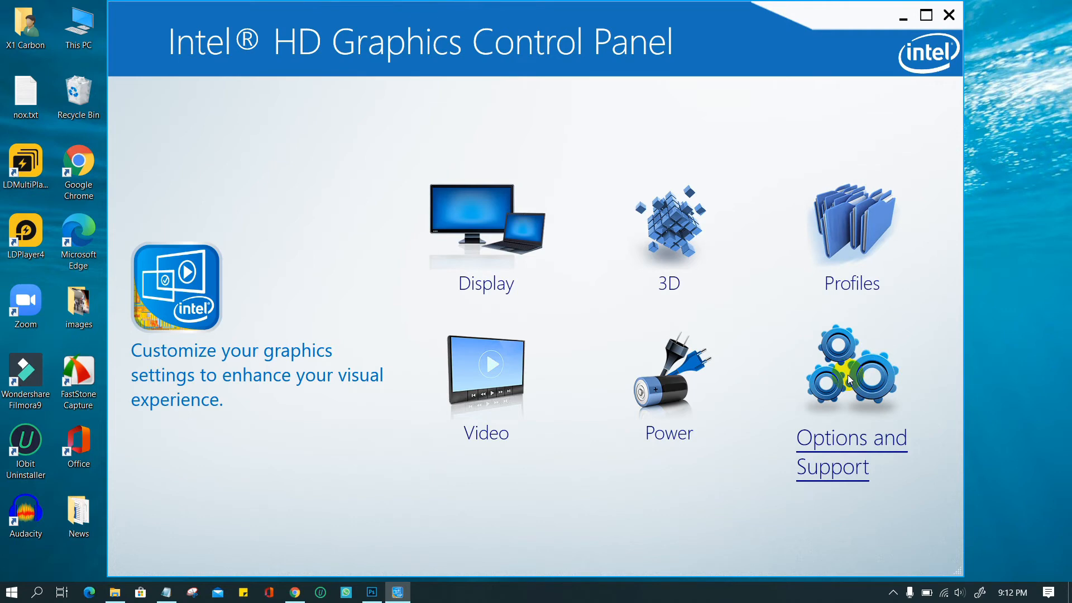
left_click(850, 451)
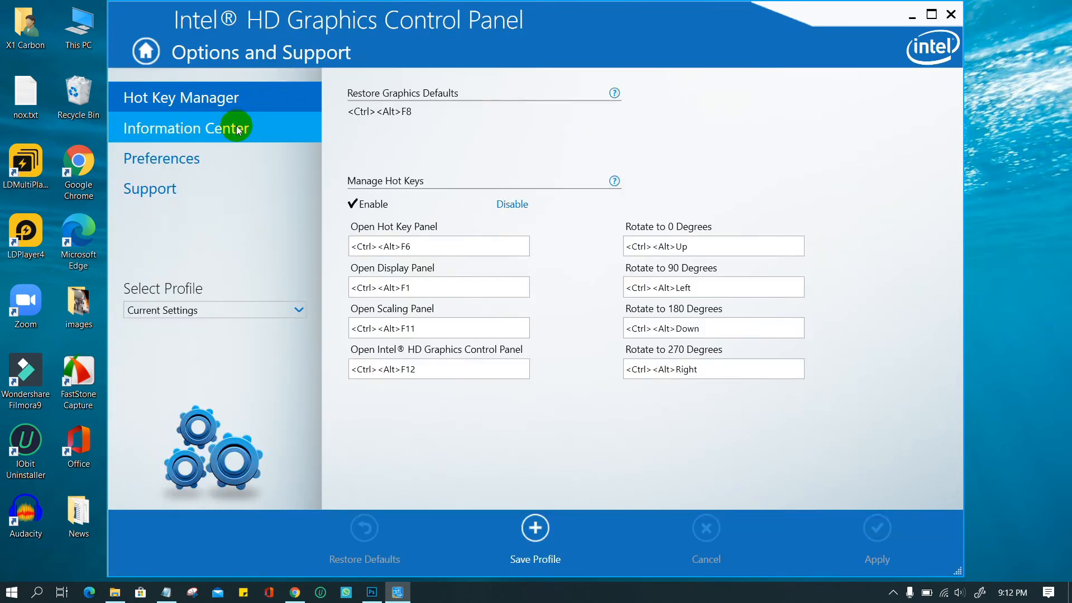
left_click(162, 158)
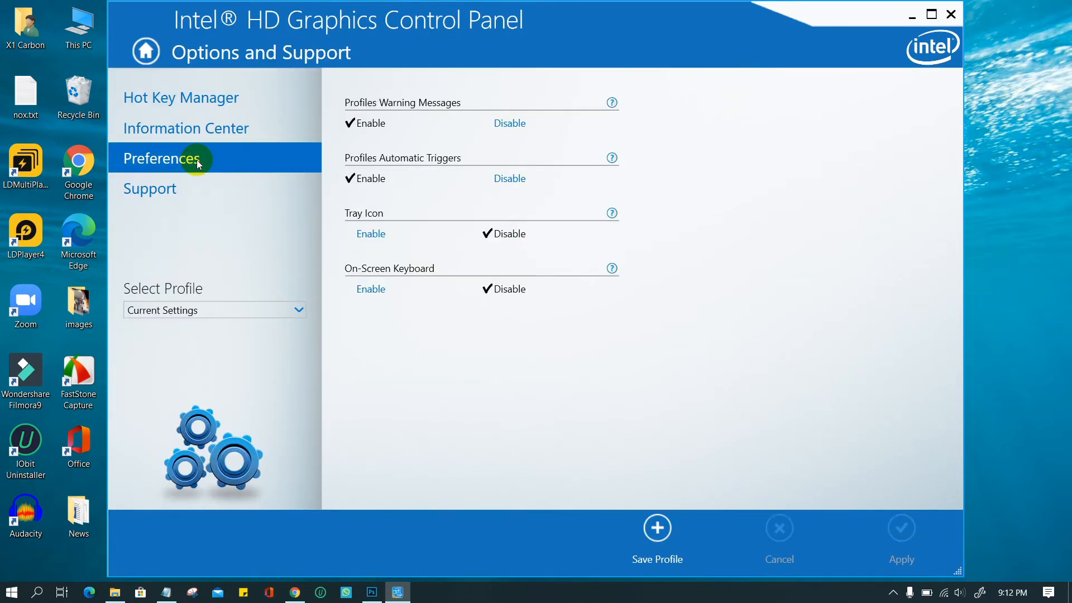
mouse_move(191, 128)
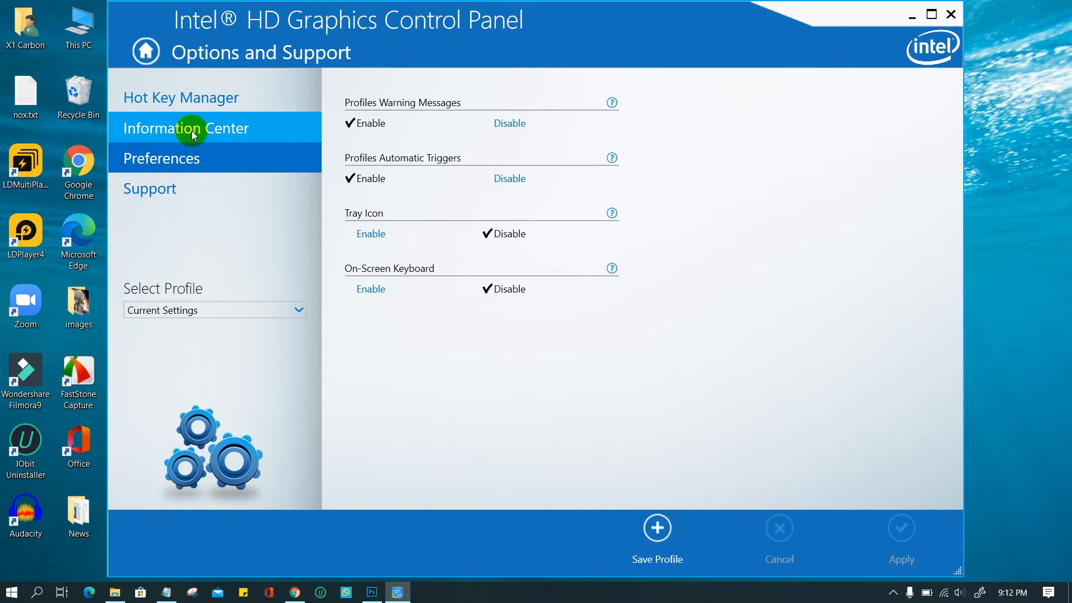
left_click(186, 128)
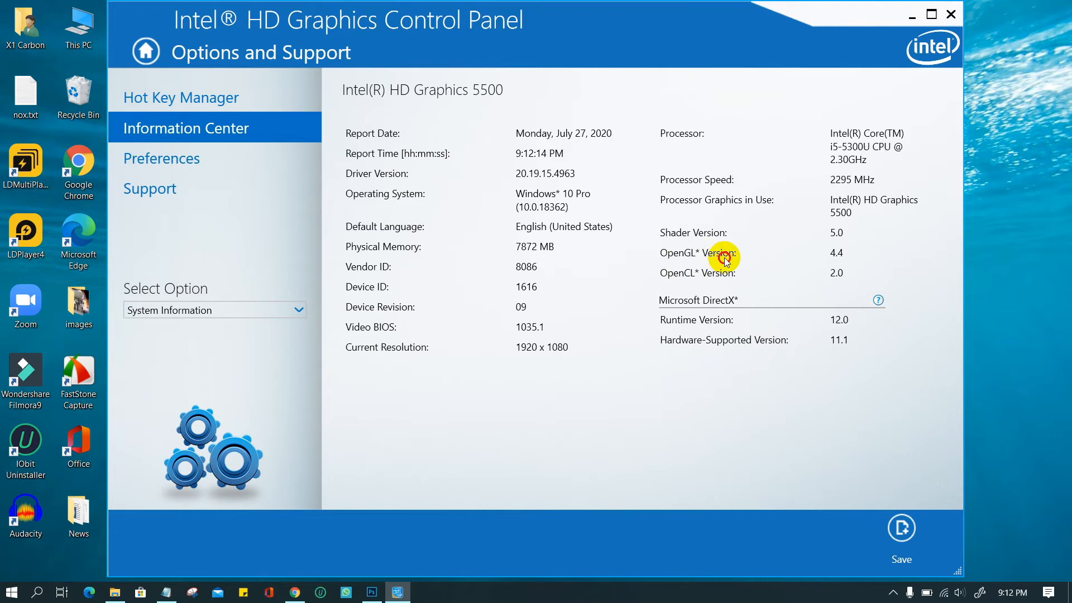
mouse_move(750, 259)
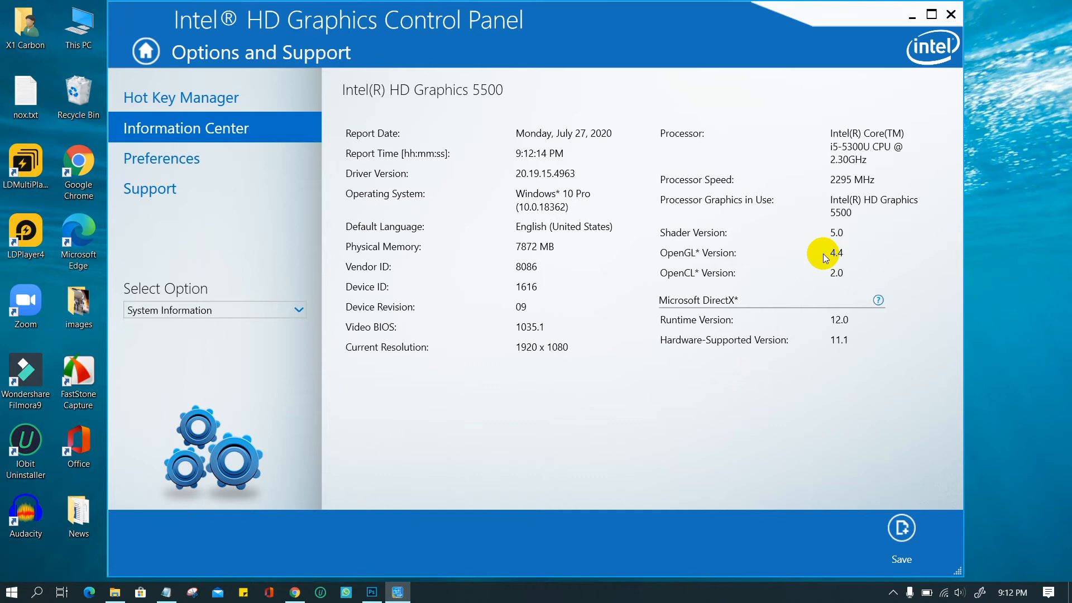
mouse_move(683, 81)
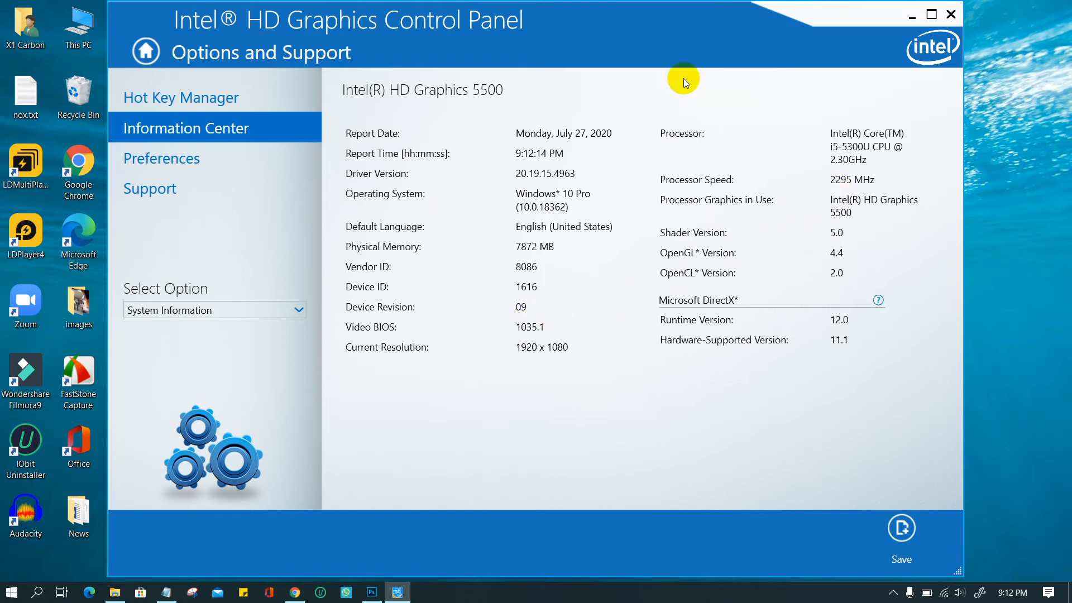
mouse_move(950, 13)
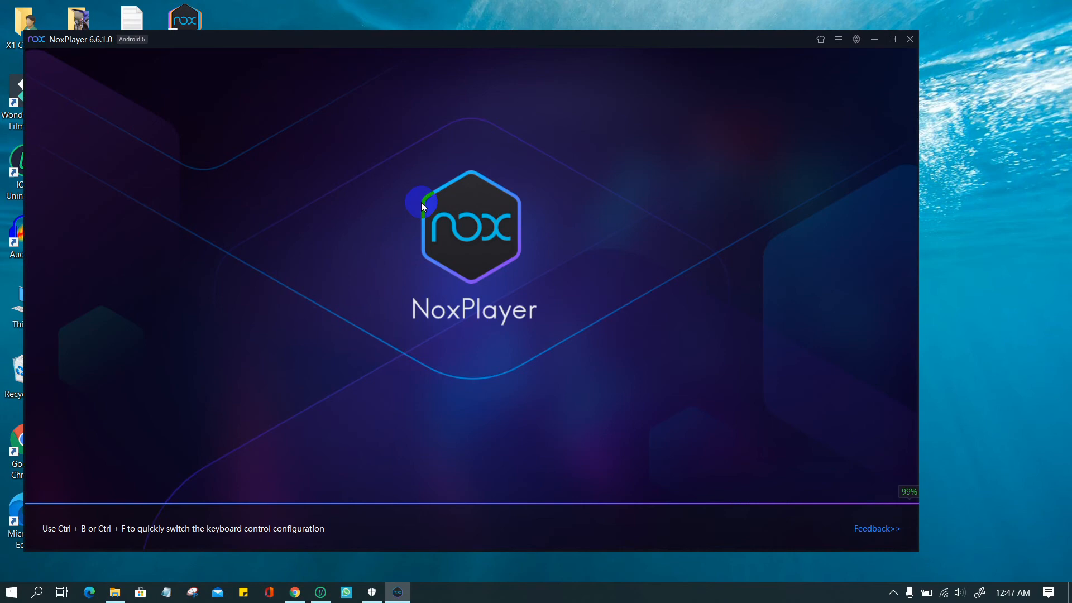
- Run the Nox desktop shortcut as administrator
right_click(132, 514)
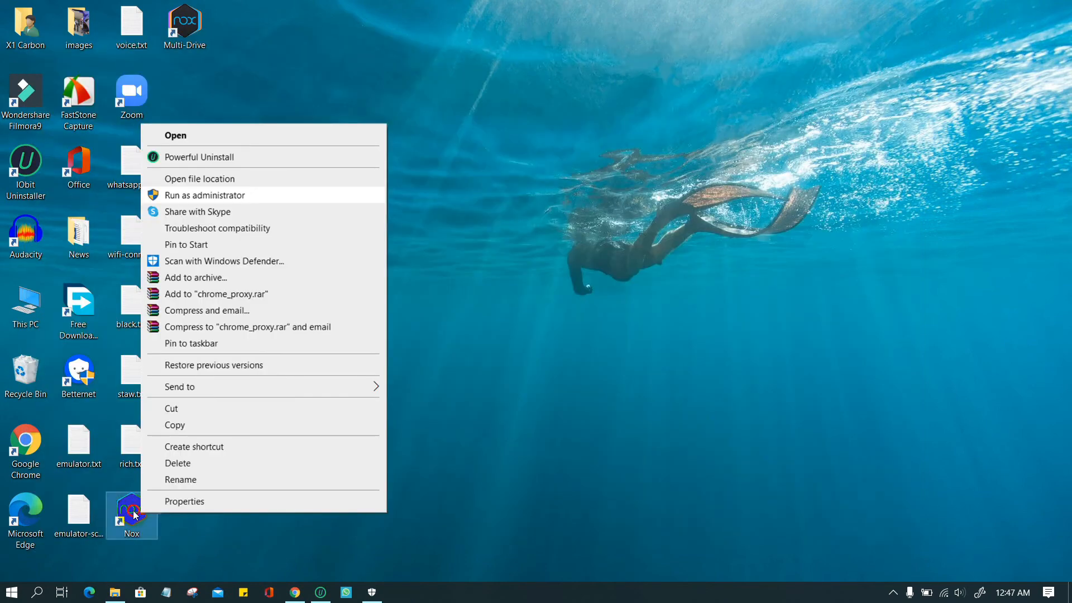
left_click(131, 512)
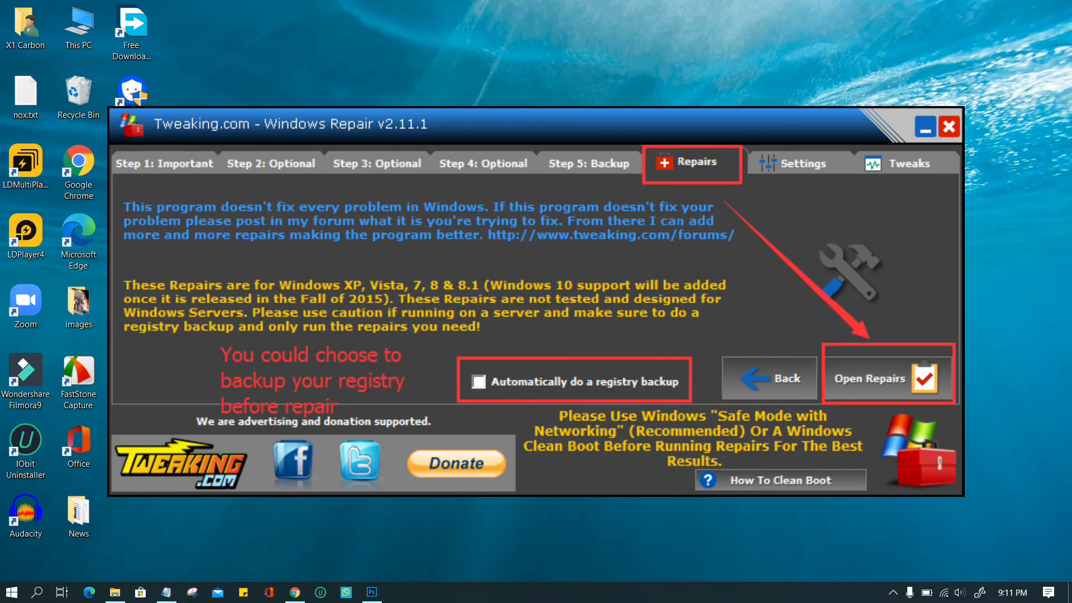
- Close Windows Repair and launch Graphics Properties from the desktop context menu
left_click(949, 127)
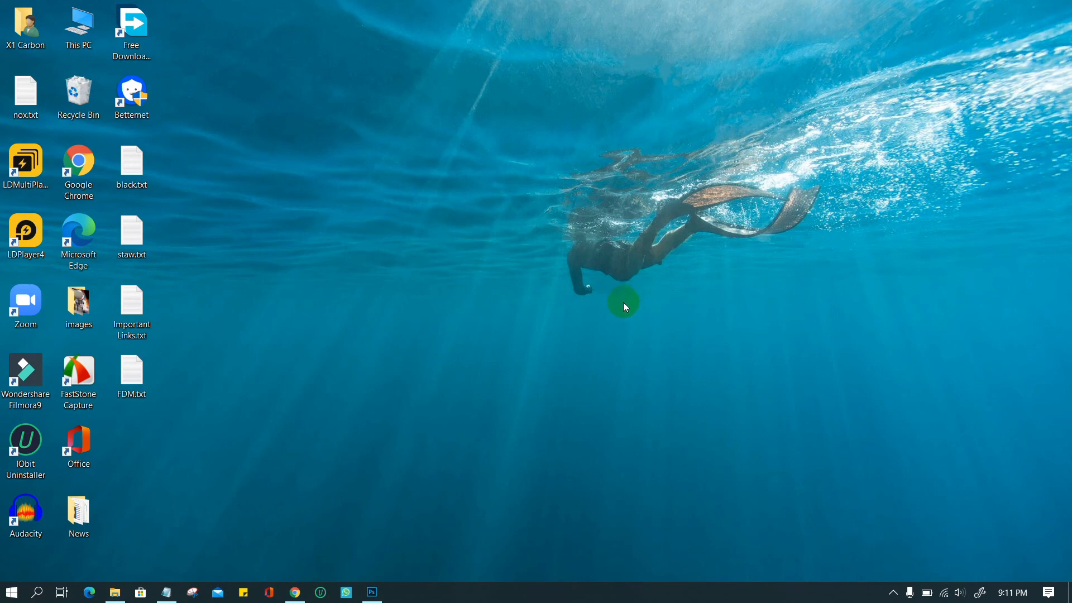
mouse_move(781, 110)
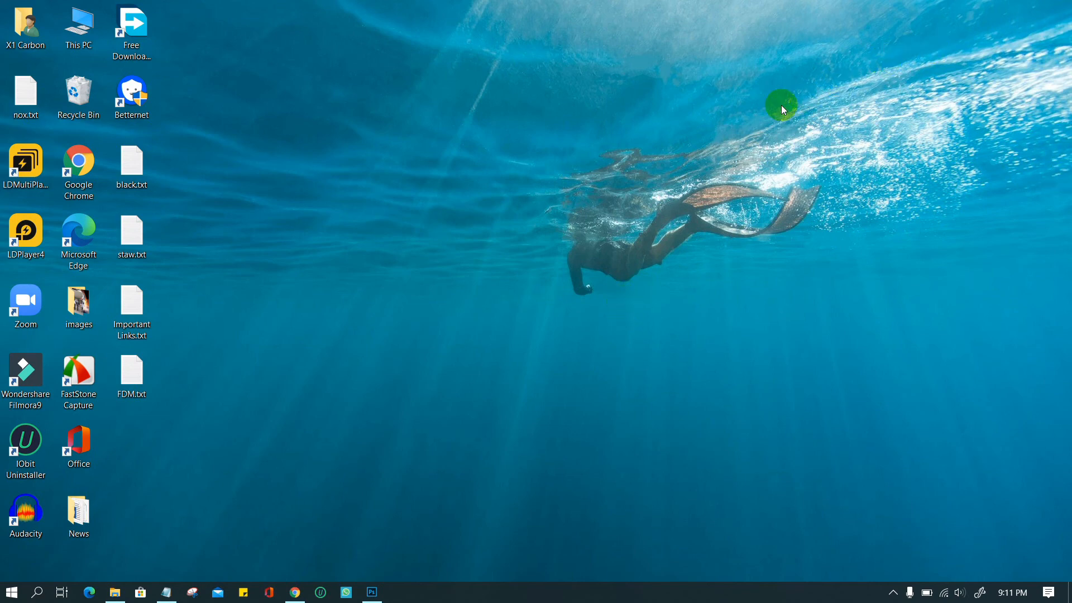
mouse_move(536, 116)
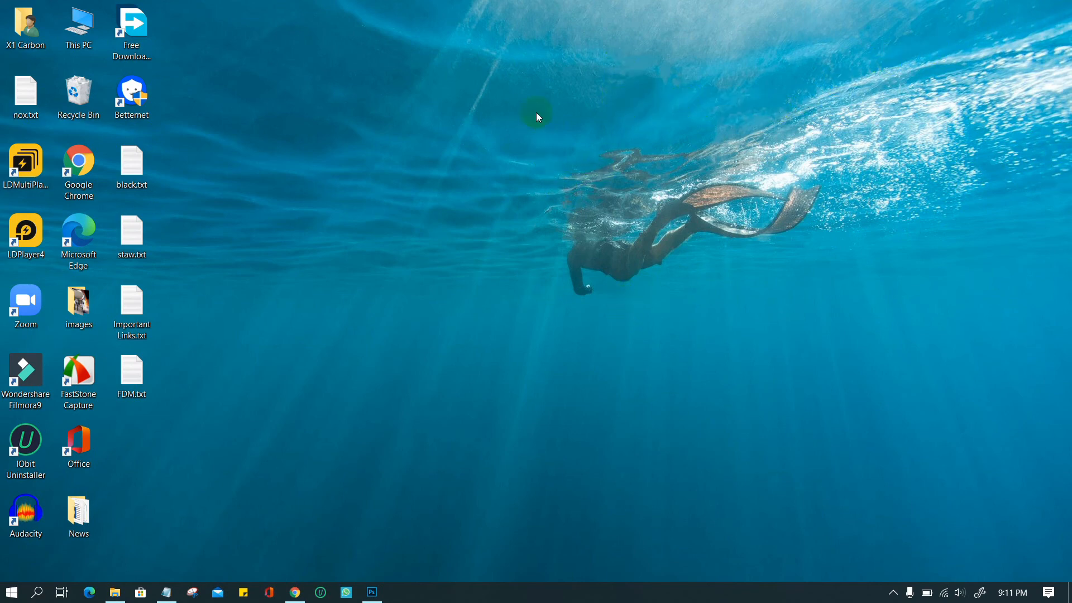
right_click(538, 116)
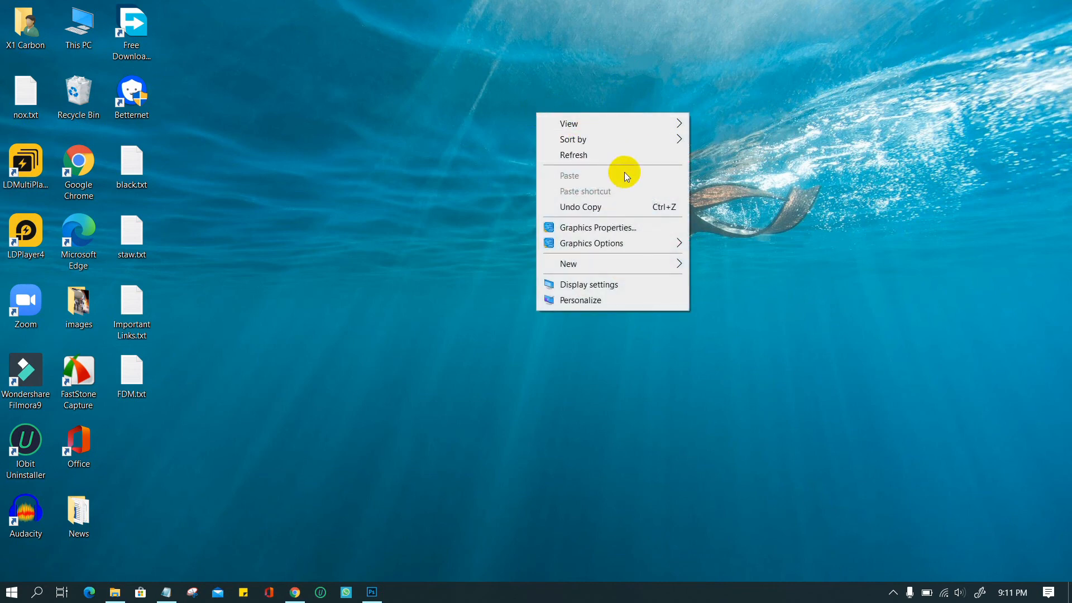
left_click(596, 227)
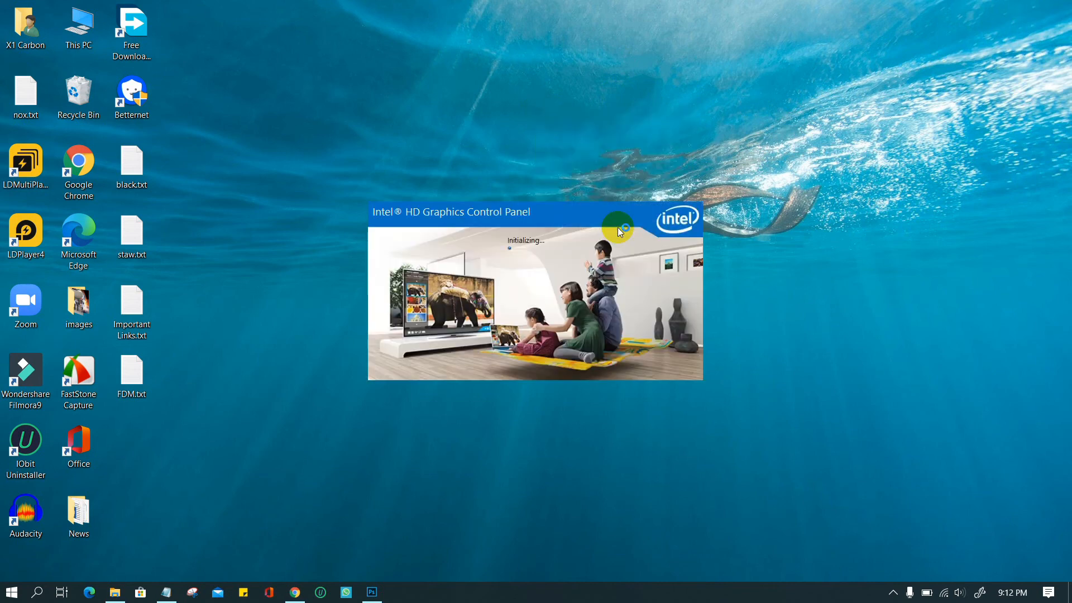